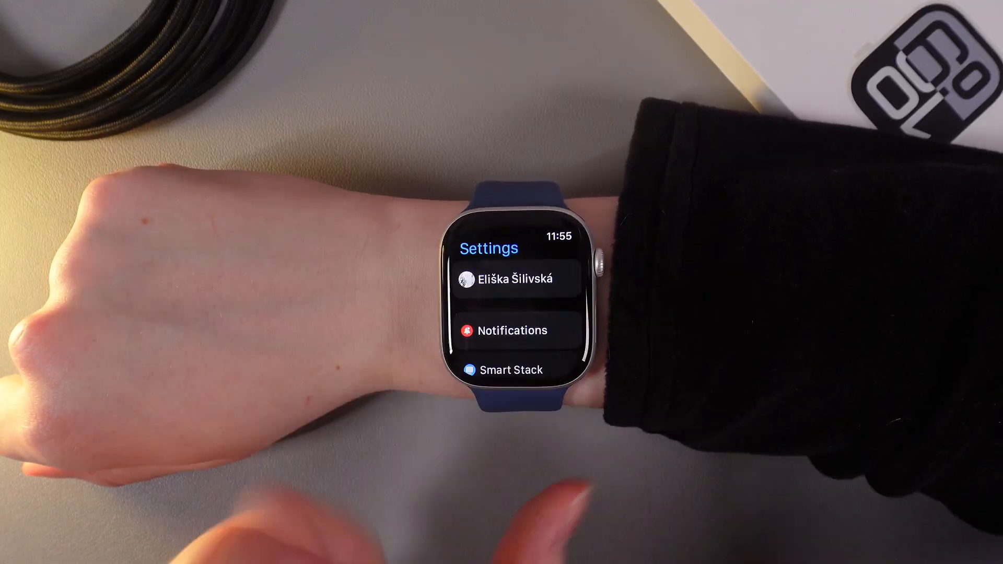
Toggle the Double Tap gesture off and then back on in the Gestures settings.
scroll("down", 3)
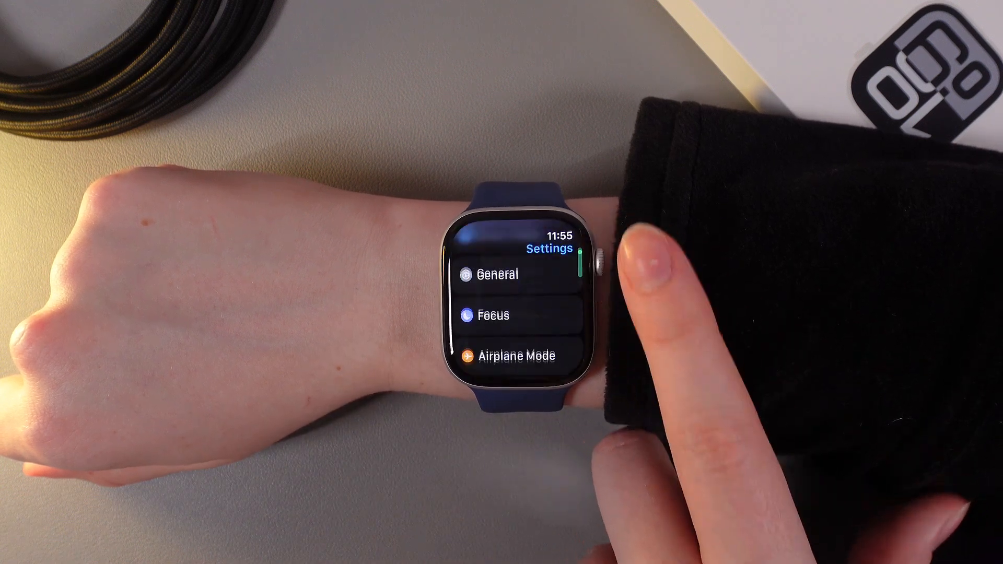
scroll("down", 3)
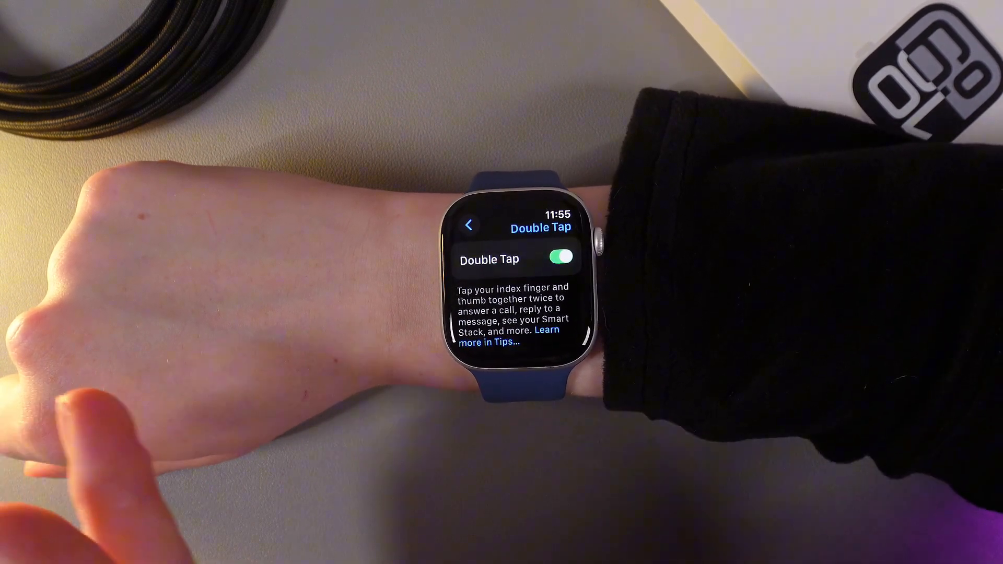
left_click(560, 257)
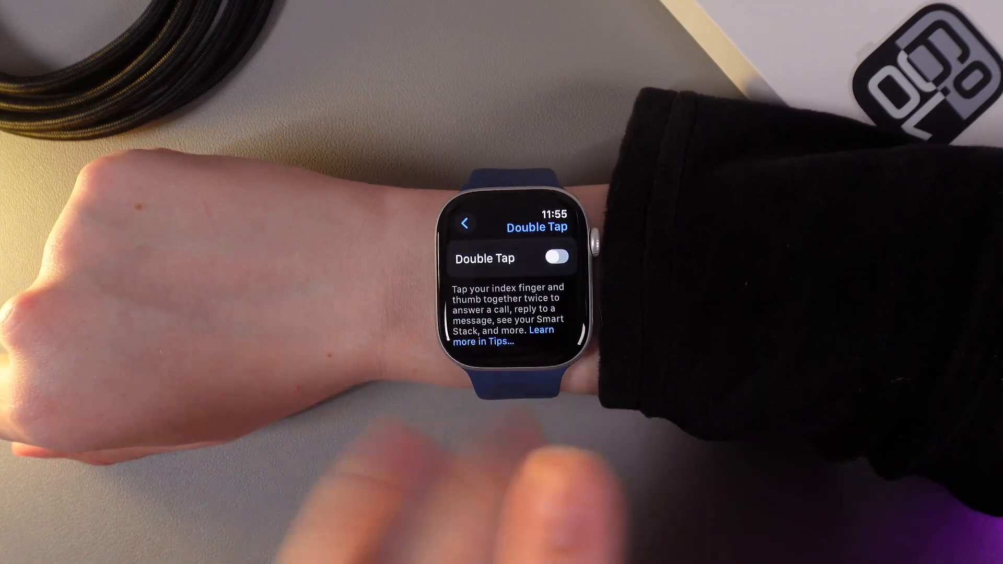
left_click(559, 257)
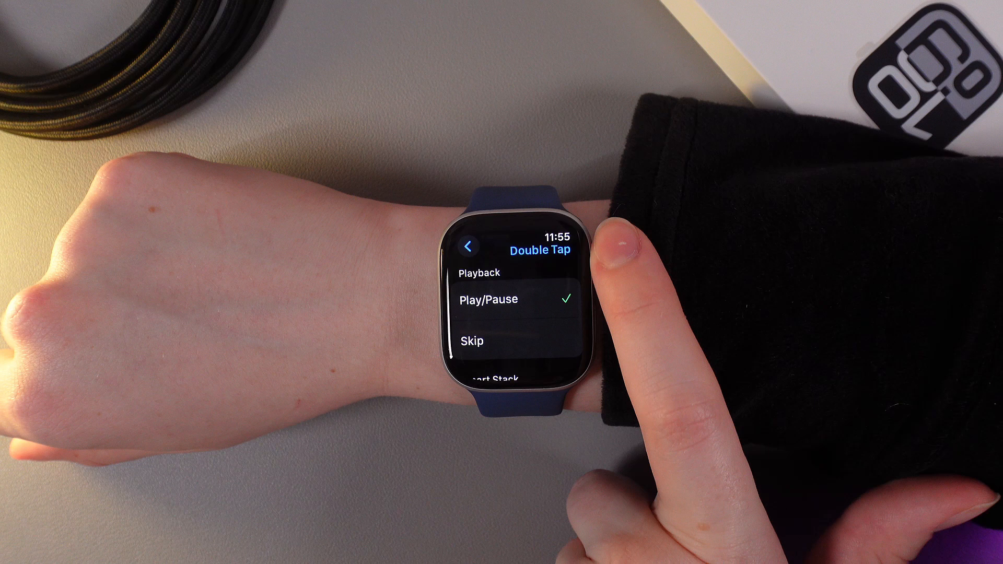
scroll("down", 3)
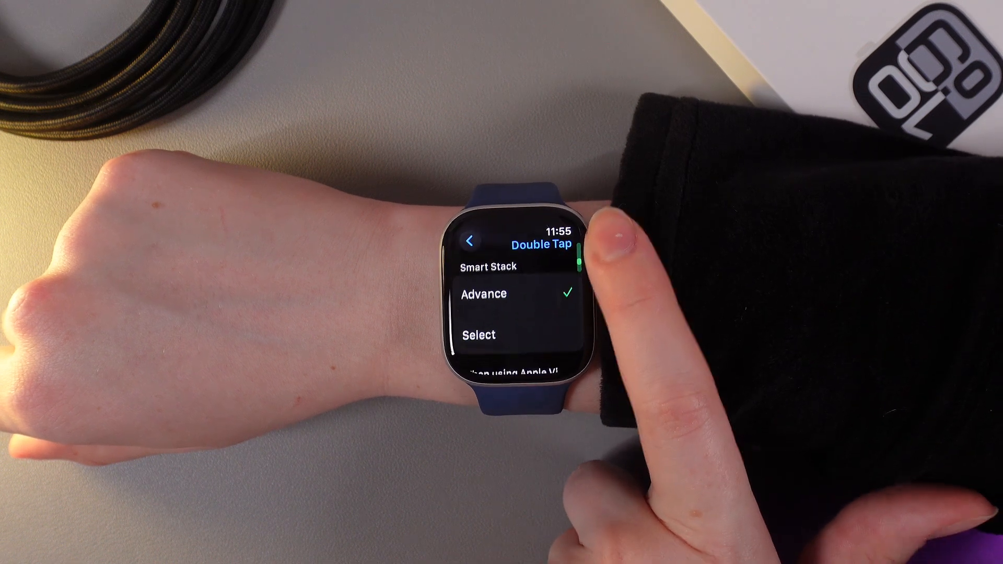
scroll("down", 3)
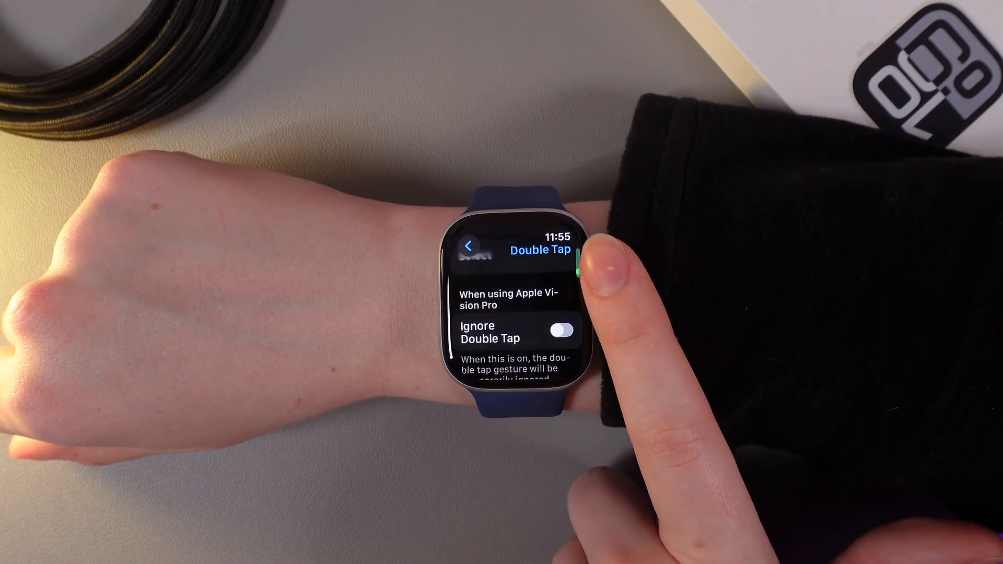